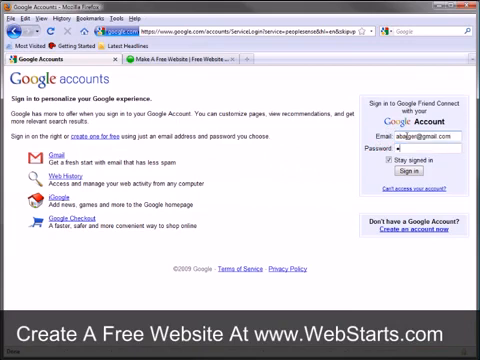
# - Sign in with the Google account password to reach the 'Set up a new site' page
pyautogui.write('password')
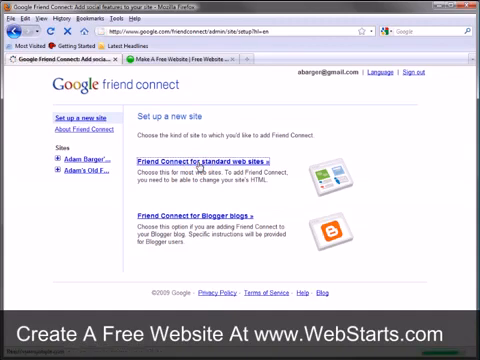
pyautogui.click(204, 160)
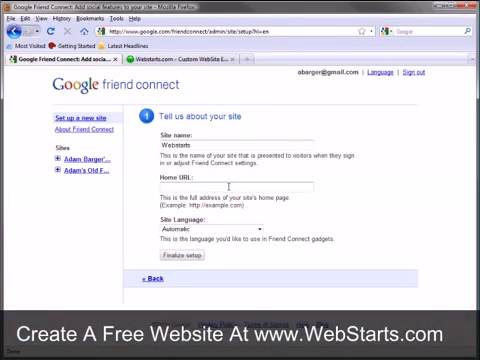
pyautogui.write('http://s1.webstarts.com/22223/index.html')
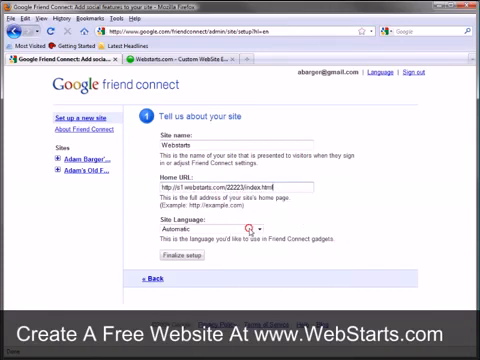
pyautogui.moveTo(304, 216)
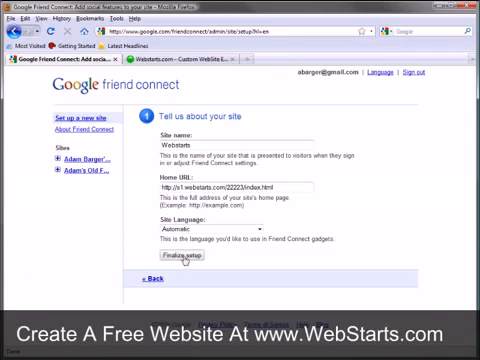
pyautogui.click(180, 264)
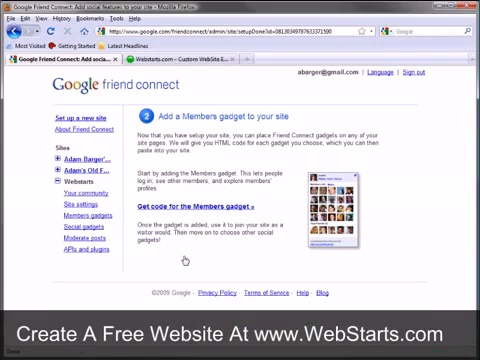
pyautogui.moveTo(188, 216)
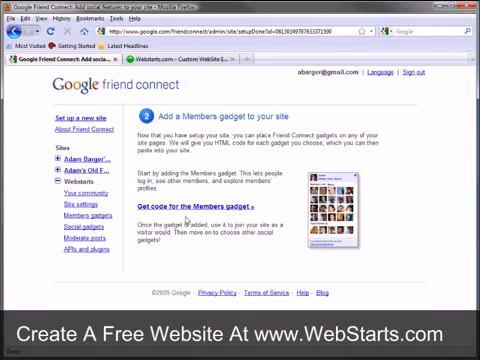
pyautogui.moveTo(196, 212)
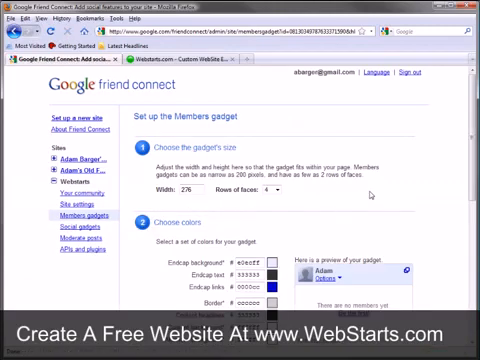
pyautogui.scroll(-3)
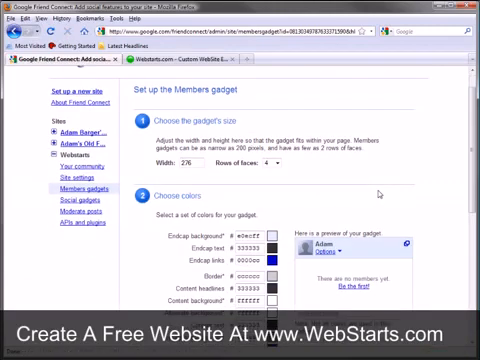
pyautogui.scroll(-3)
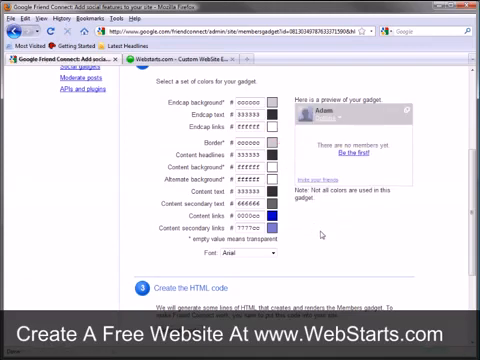
pyautogui.scroll(-3)
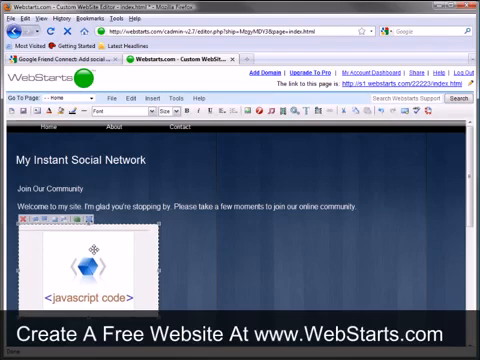
pyautogui.moveTo(30, 84)
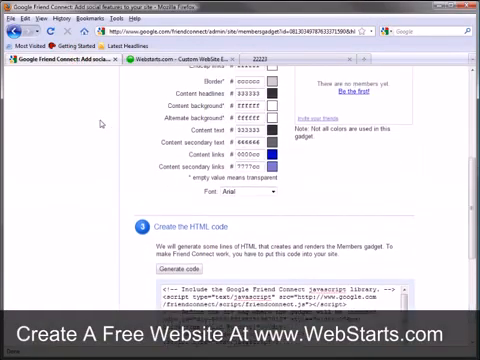
# - Scroll the Friend Connect gadget gallery to view featured gadgets like Members and Social bar
pyautogui.scroll(3)
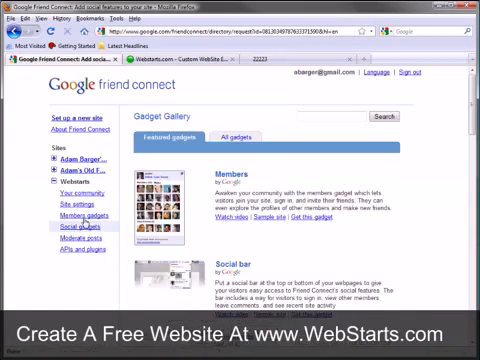
pyautogui.scroll(-3)
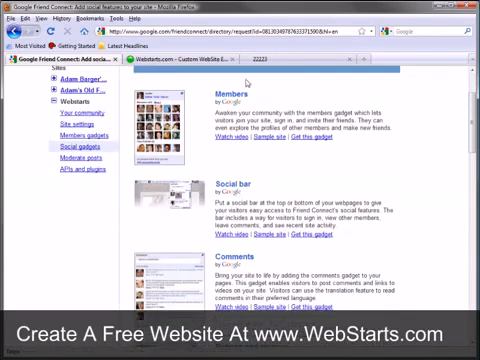
pyautogui.scroll(-3)
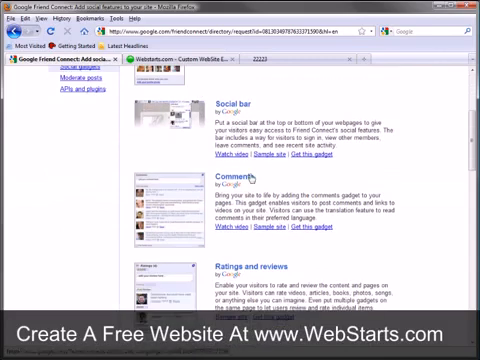
pyautogui.scroll(-3)
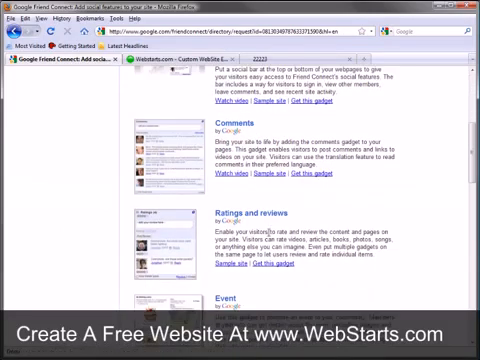
pyautogui.scroll(-3)
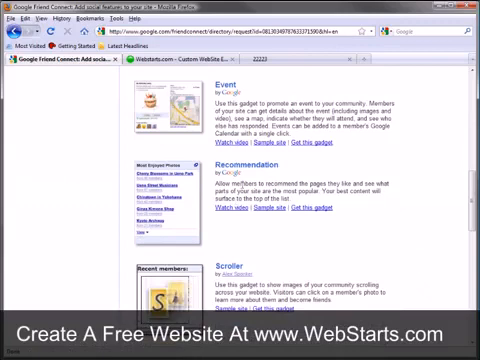
pyautogui.scroll(-3)
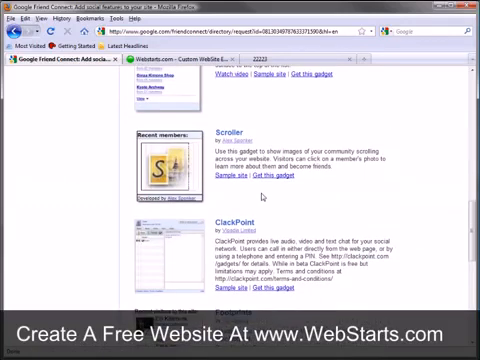
pyautogui.scroll(-3)
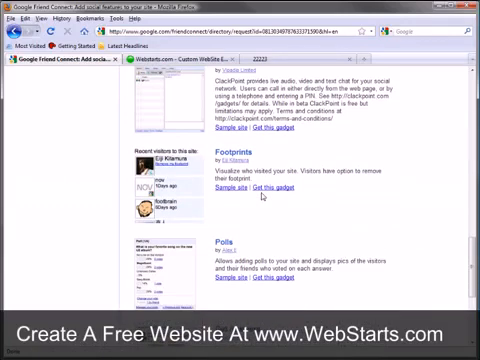